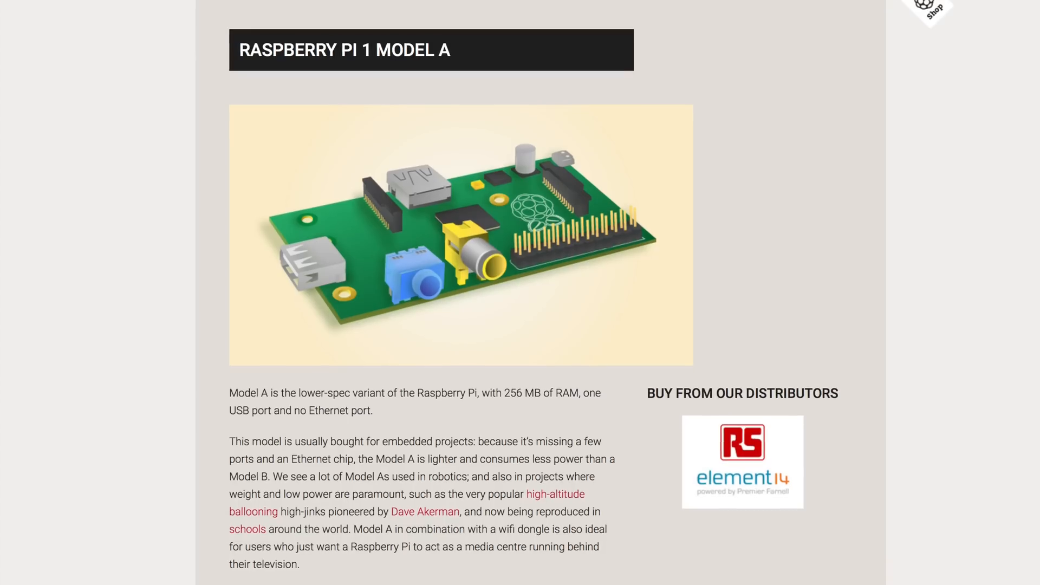
- Scroll down the Raspberry Pi 1 Model A product page before moving to the Geekbench results
scroll("down", 3)
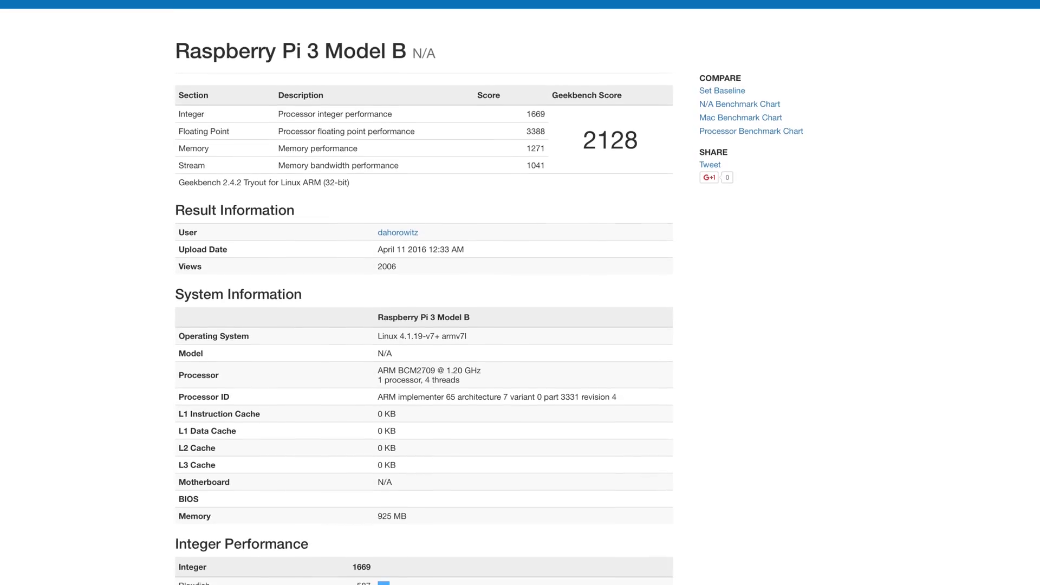
- Scroll down the raspberrypi.org home page past the education section to Raspberry Pi Products
scroll("down", 3)
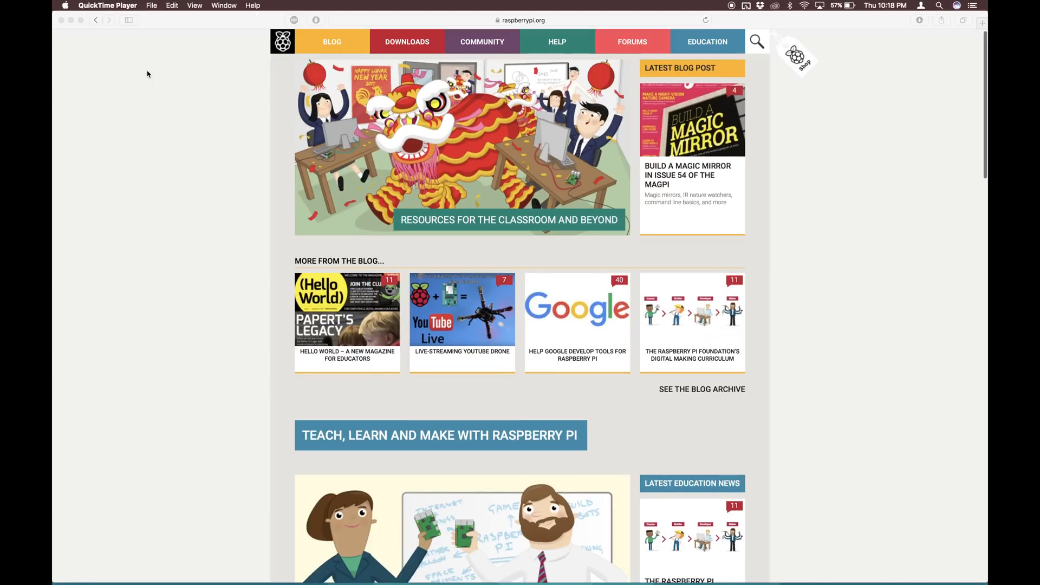
scroll("down", 3)
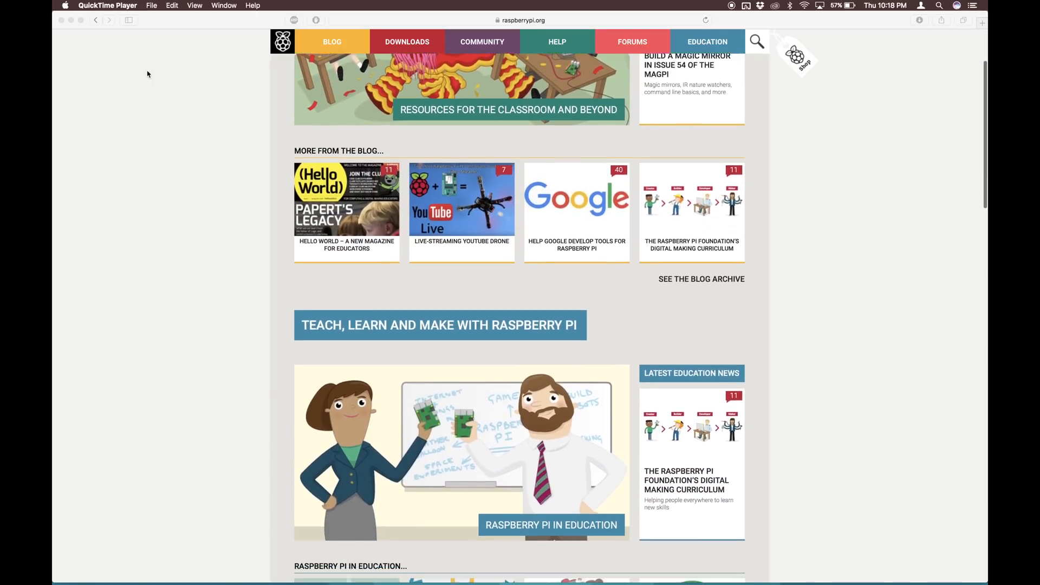
scroll("down", 3)
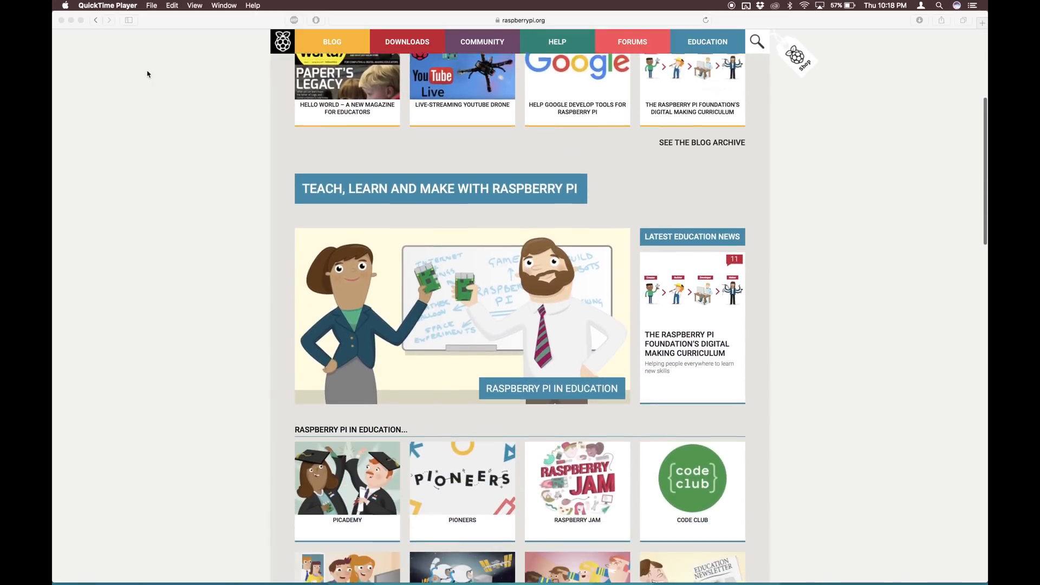
scroll("down", 3)
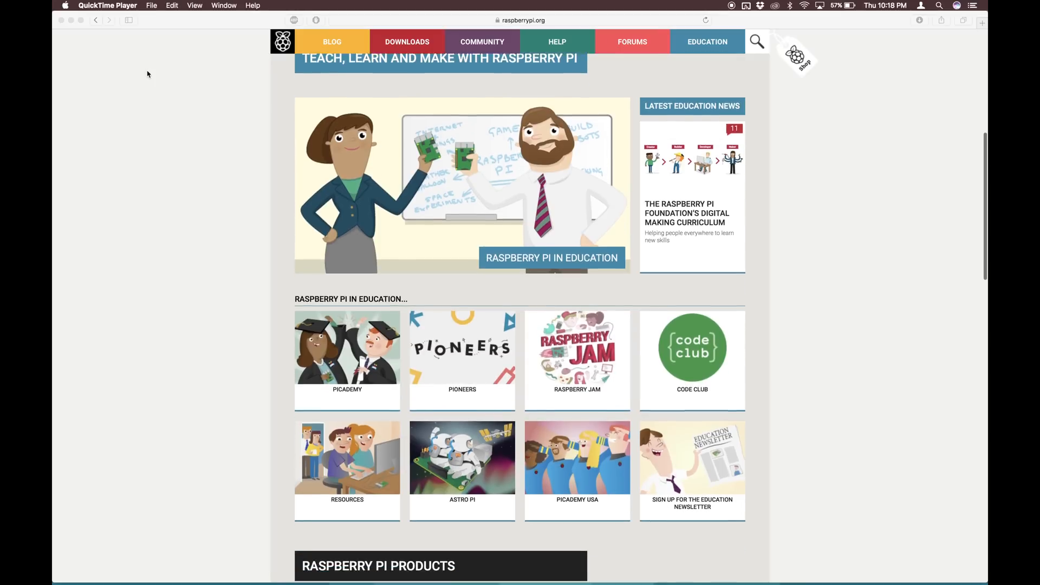
scroll("down", 3)
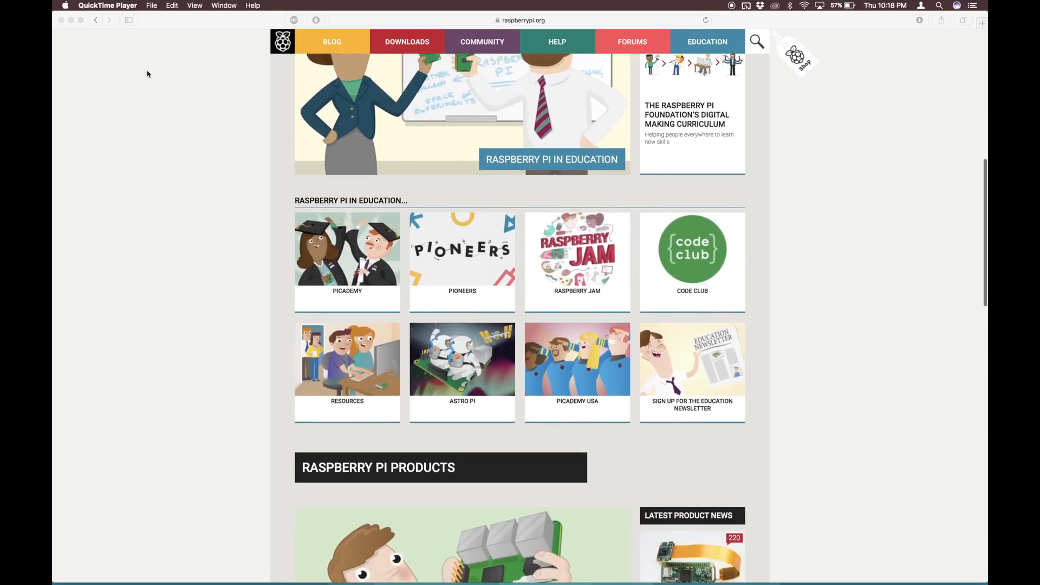
scroll("down", 3)
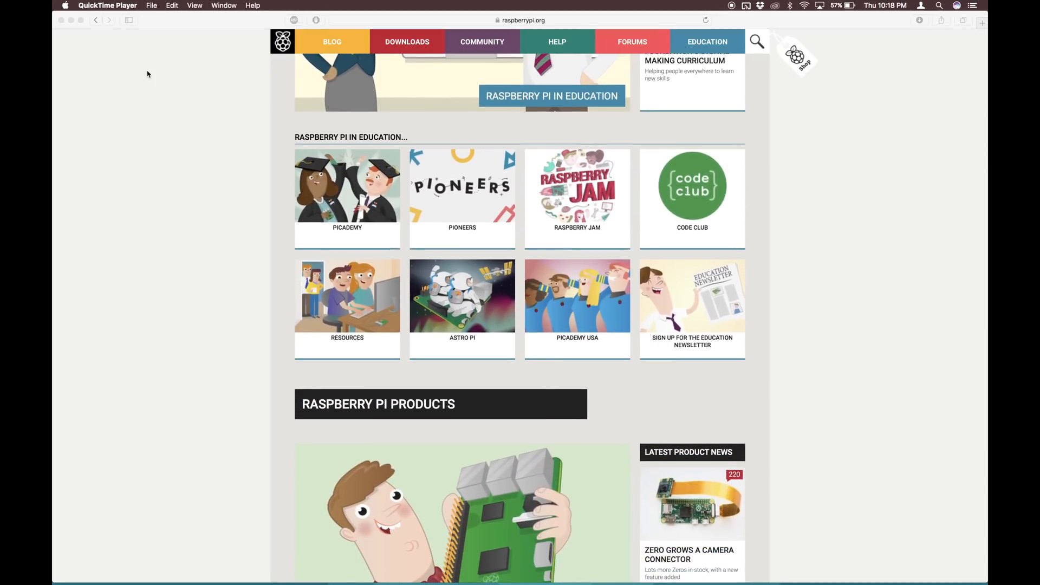
scroll("down", 3)
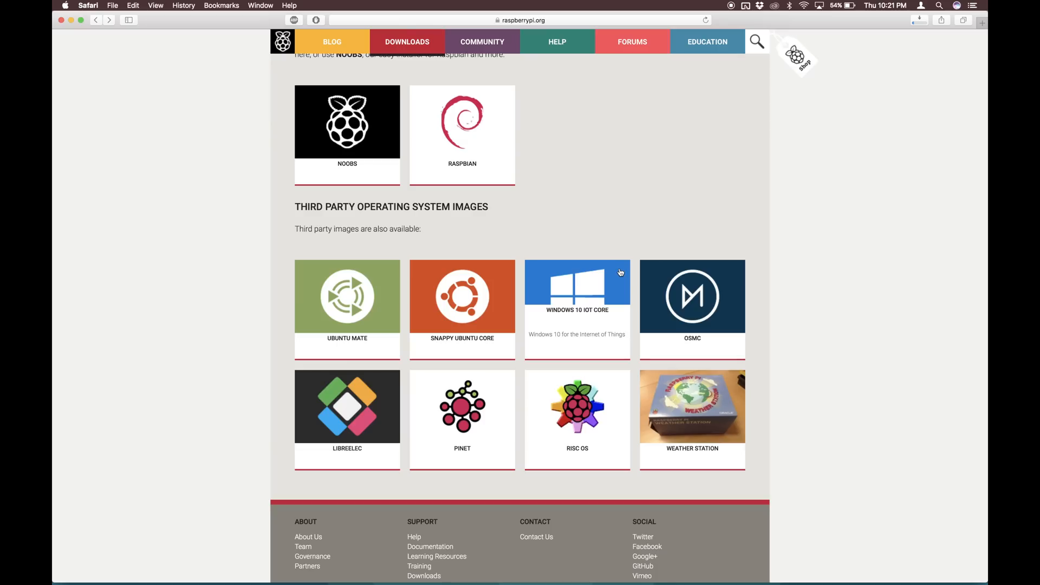
- Follow the Downloads link to the raspberrypi.org operating system images page
left_click(577, 295)
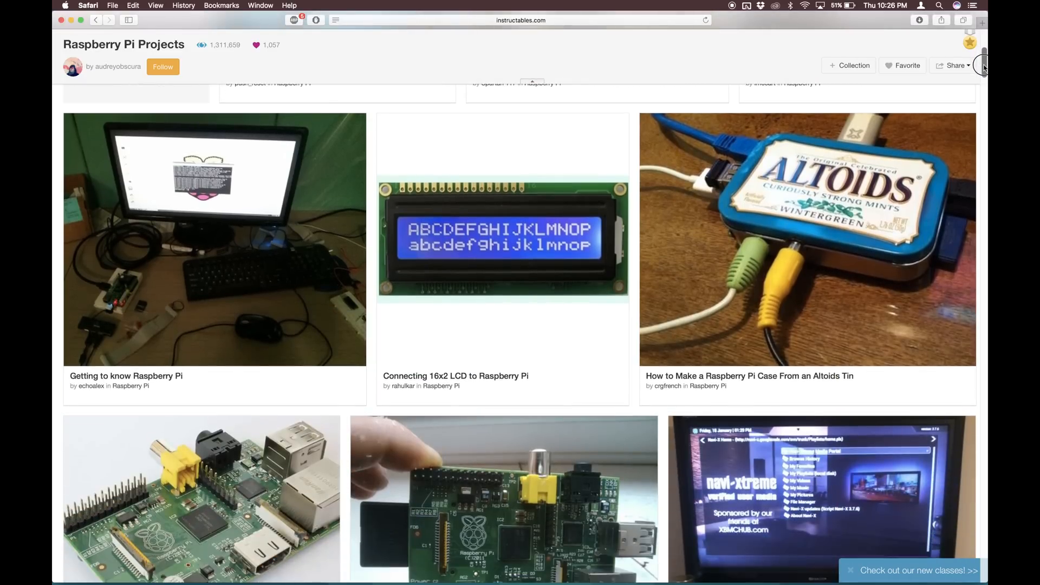
- Scroll through the Instructables Raspberry Pi project cards, such as LCD wiring and the Altoids-tin case
scroll("down", 3)
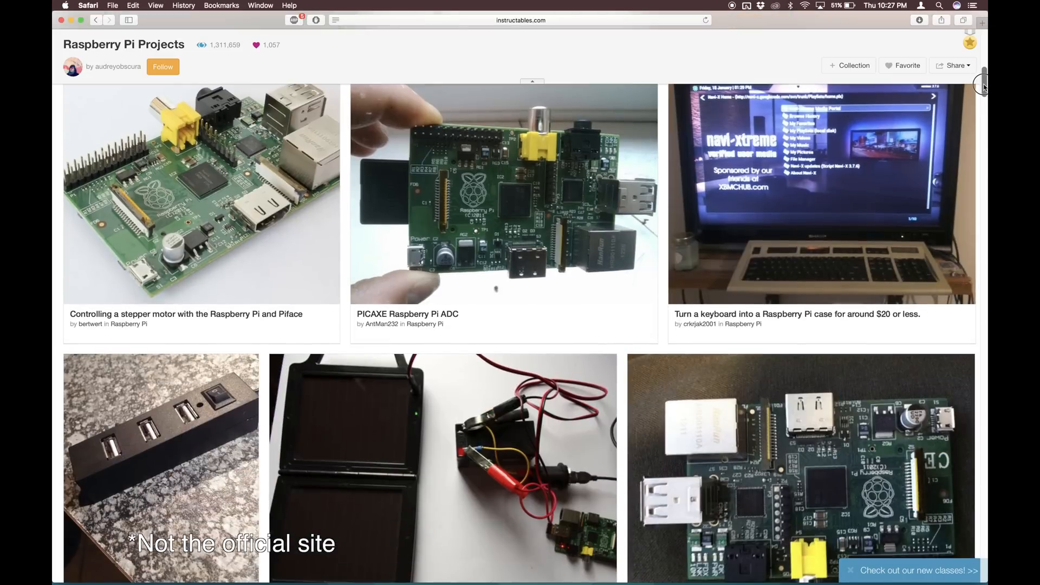
scroll("down", 3)
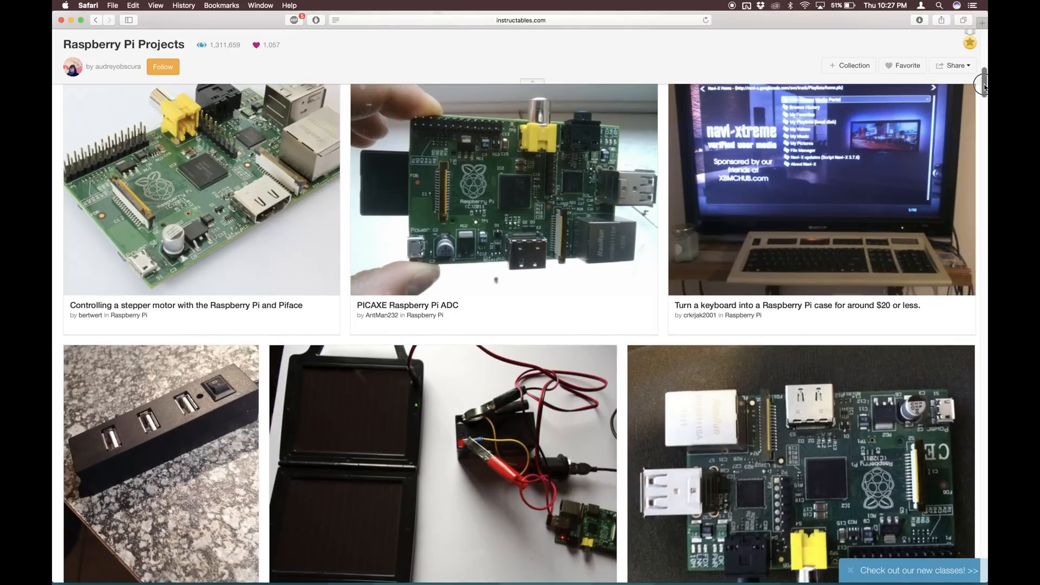
scroll("down", 3)
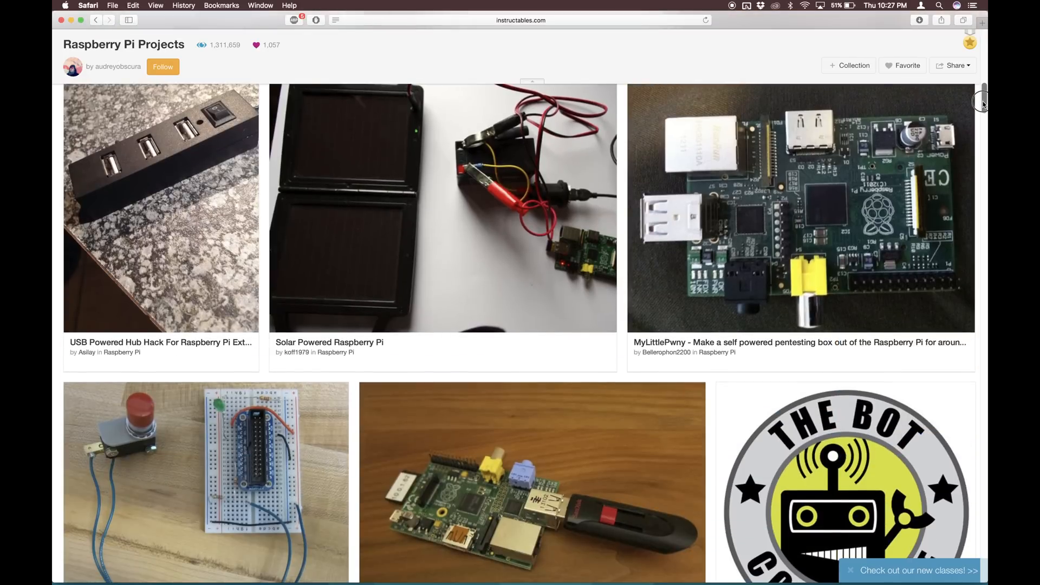
scroll("down", 3)
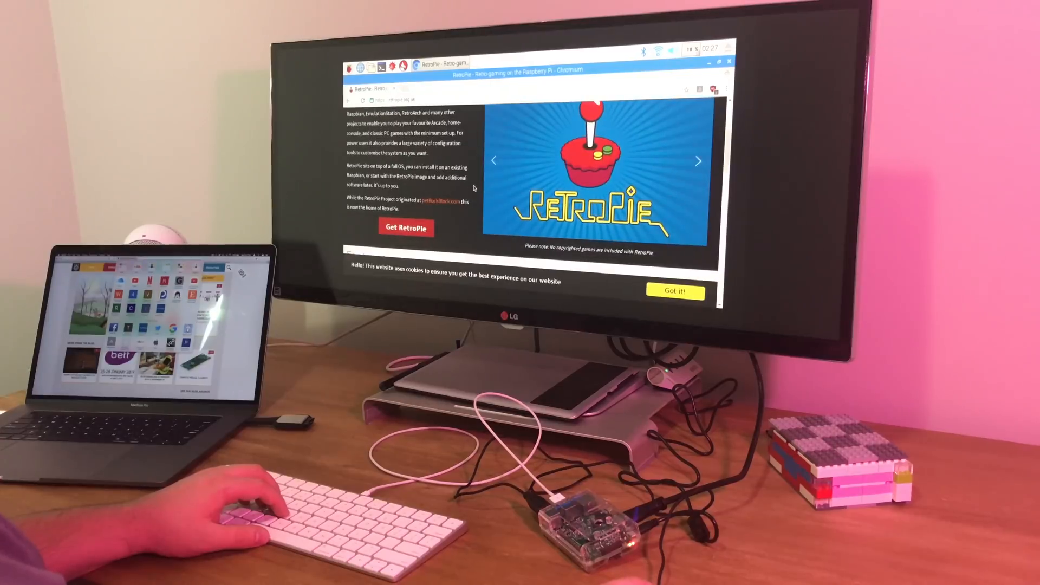
- Scroll the RetroPie site's introduction and jump to its Features section
scroll("down", 3)
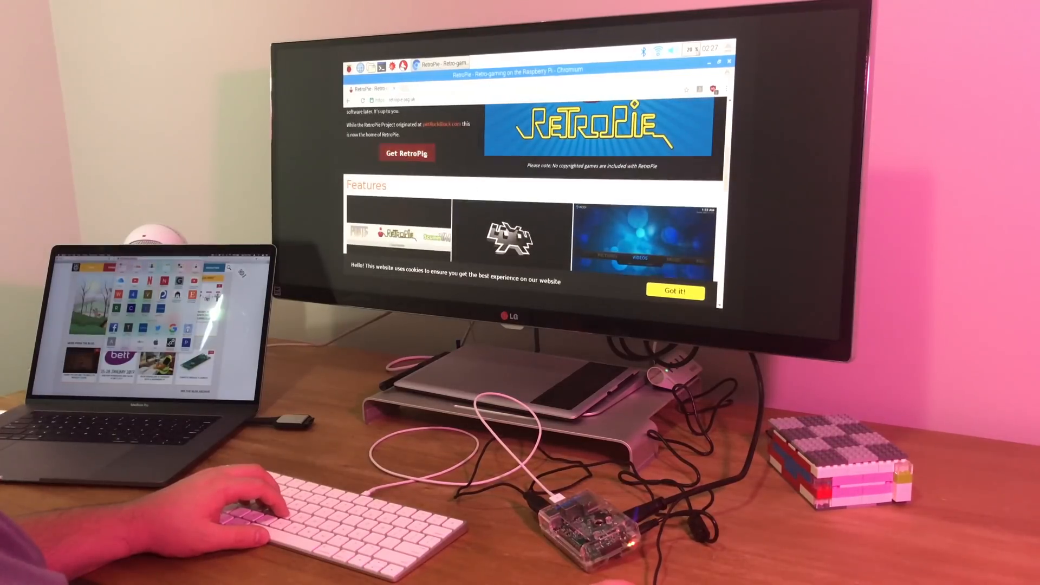
left_click(406, 153)
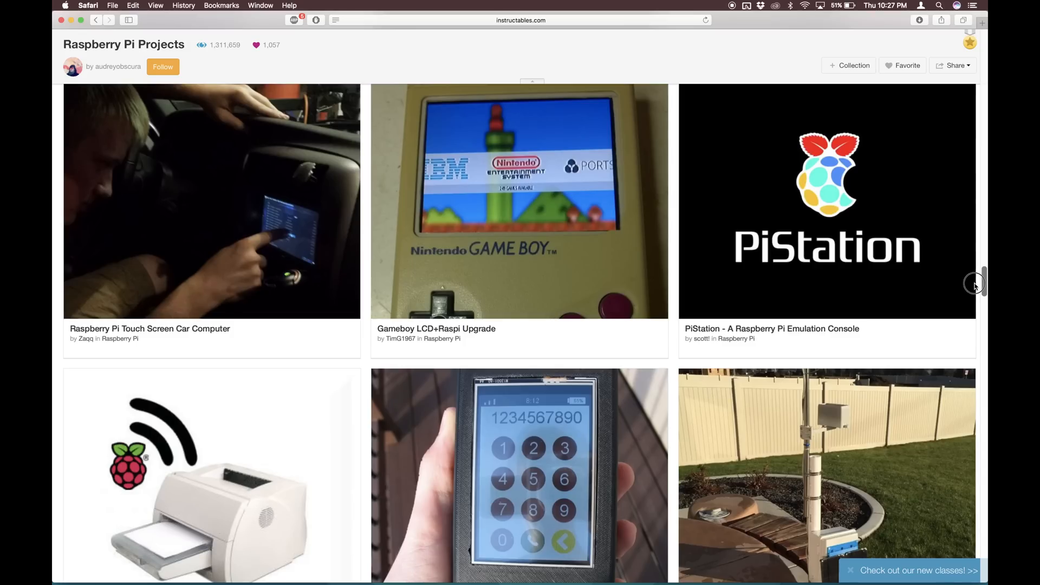
- Scroll through more Instructables projects, then down raspberrypi.org to the Raspberry Pi Products section
scroll("down", 3)
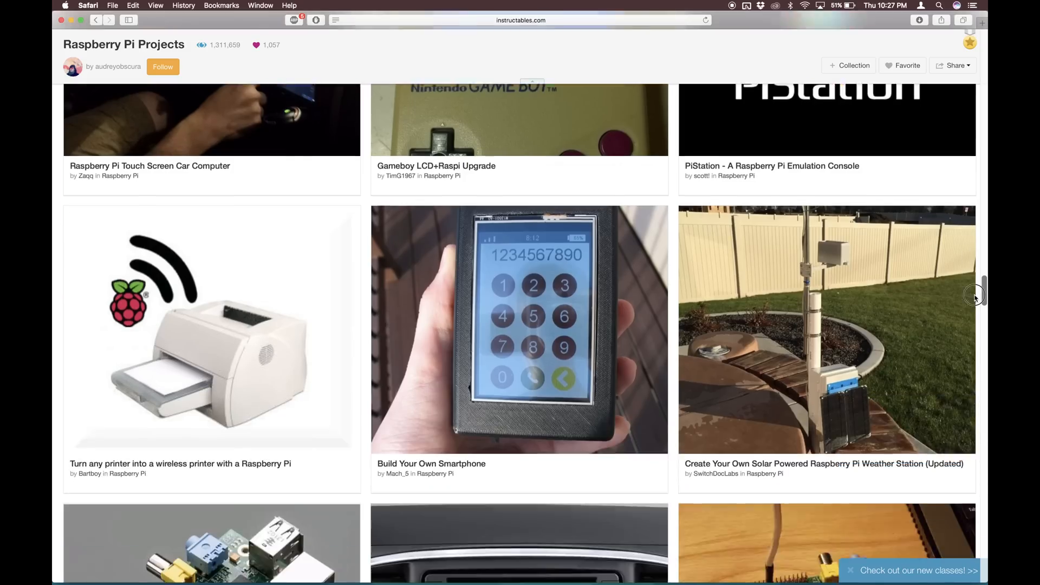
scroll("down", 3)
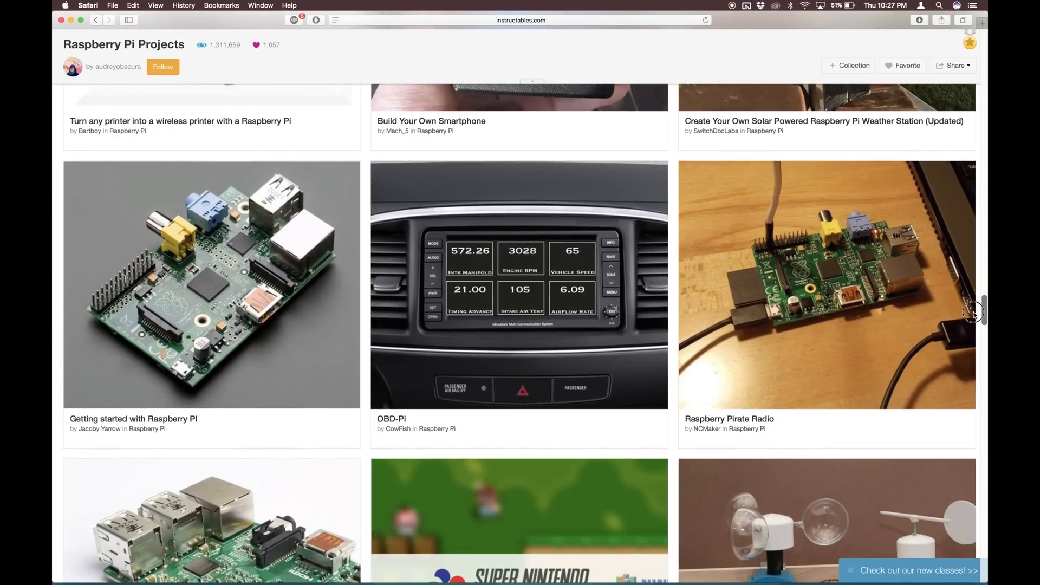
scroll("down", 3)
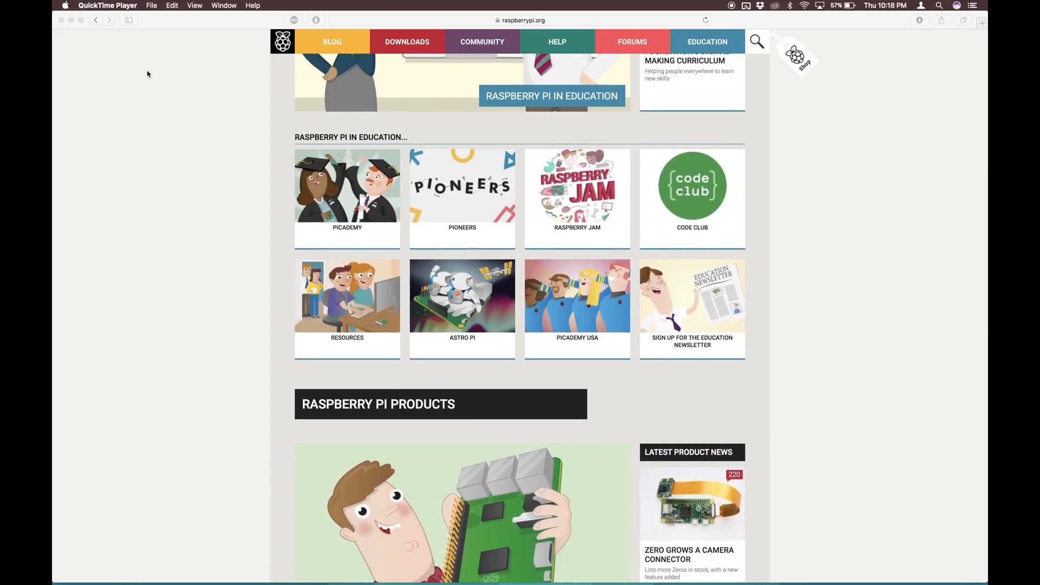
scroll("down", 3)
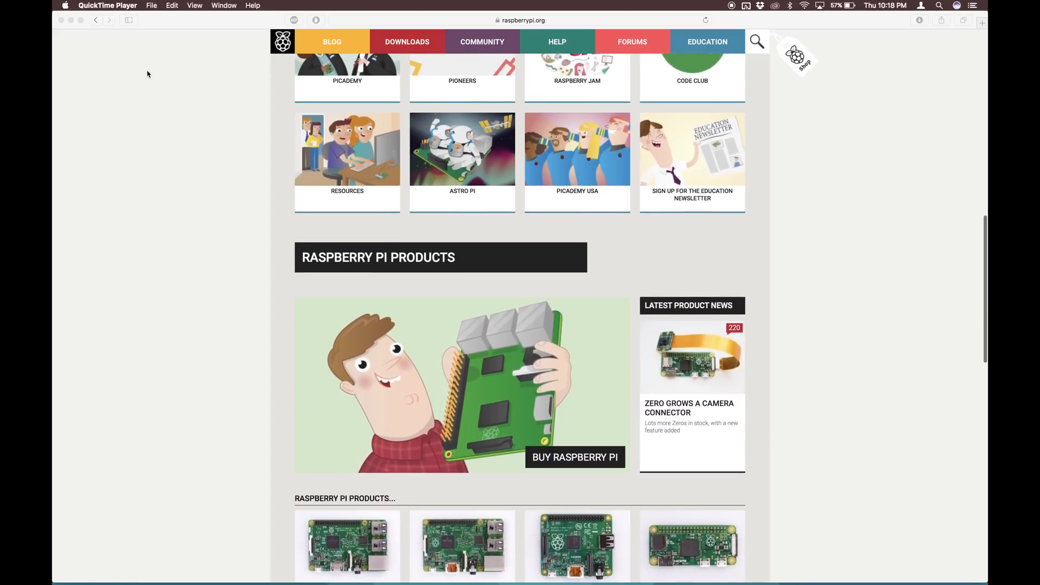